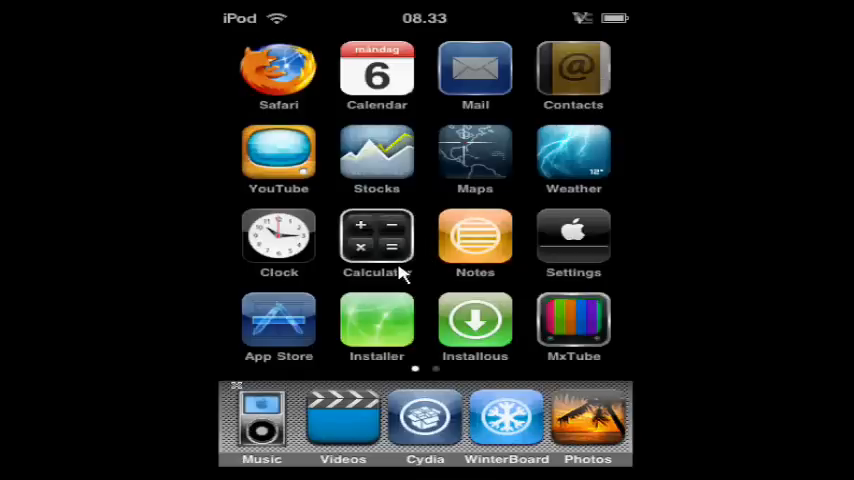
mouse_move(358, 318)
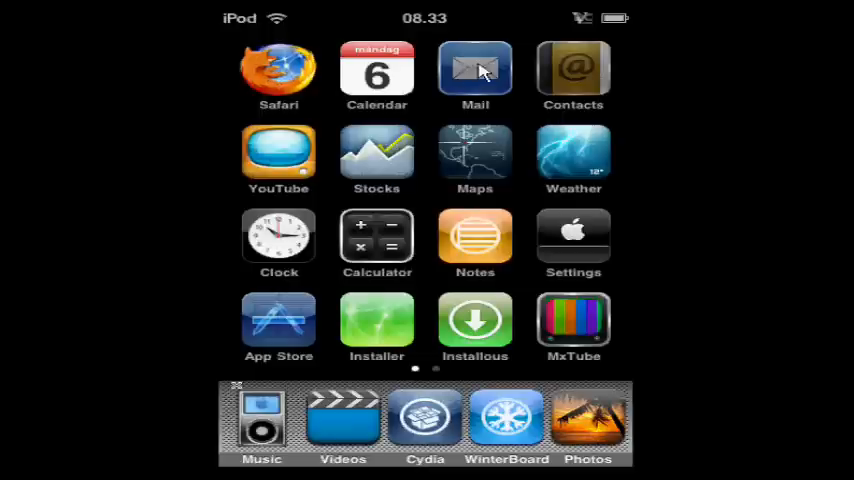
mouse_move(376, 164)
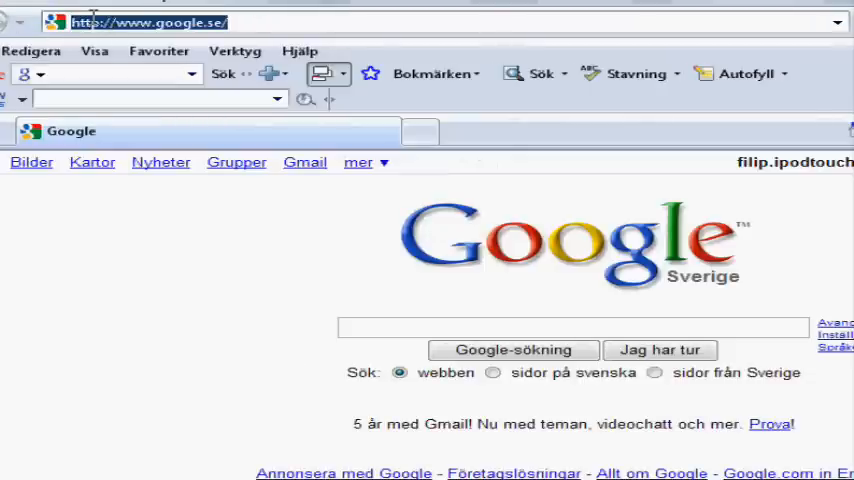
- Navigate from the Google start page to the modmyi.com site via the address bar
text(www.)
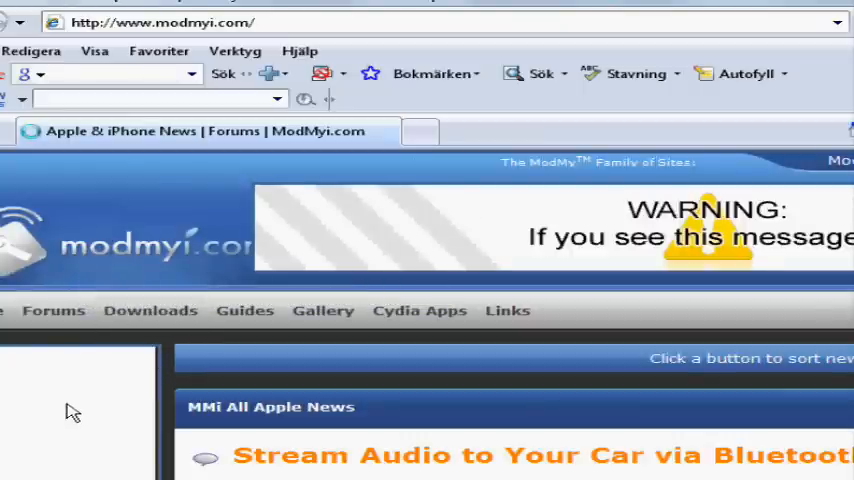
- Go to the ModMyi Downloads section and scroll to the downloadable files listing
click(150, 310)
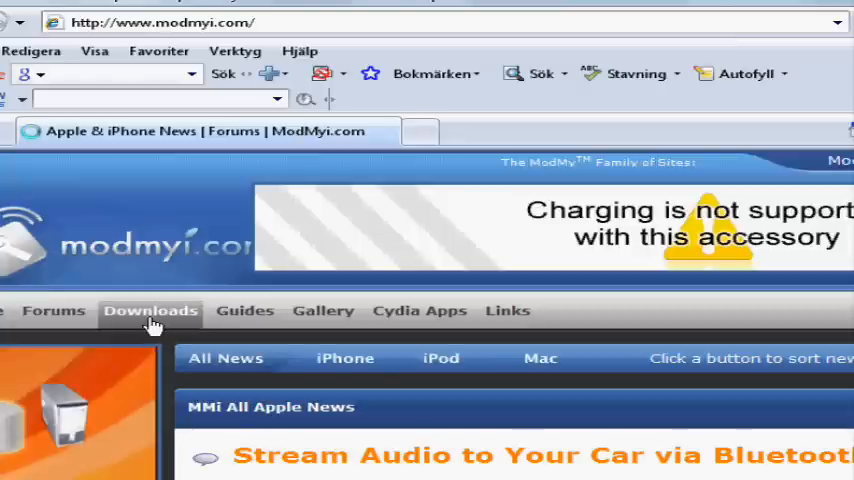
click(150, 312)
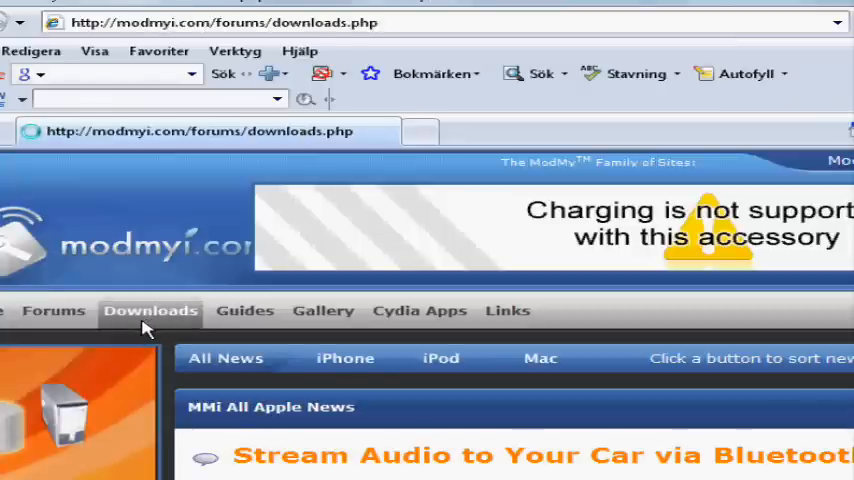
mouse_move(138, 332)
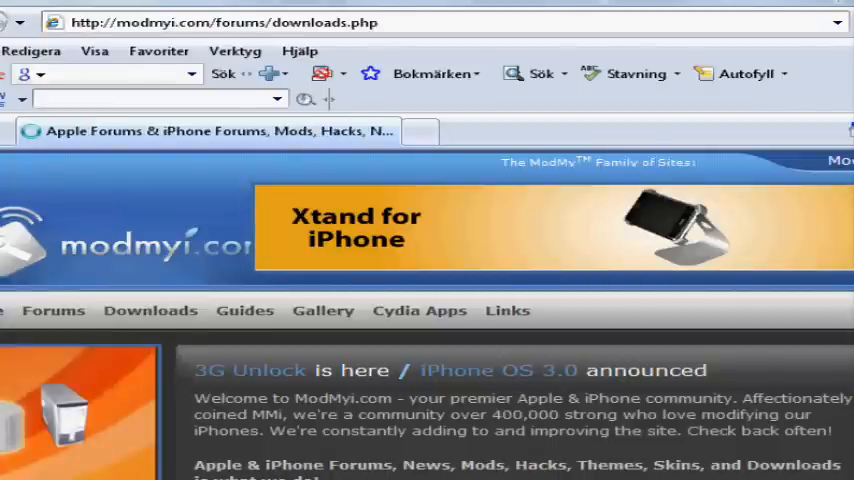
scroll(down, 3)
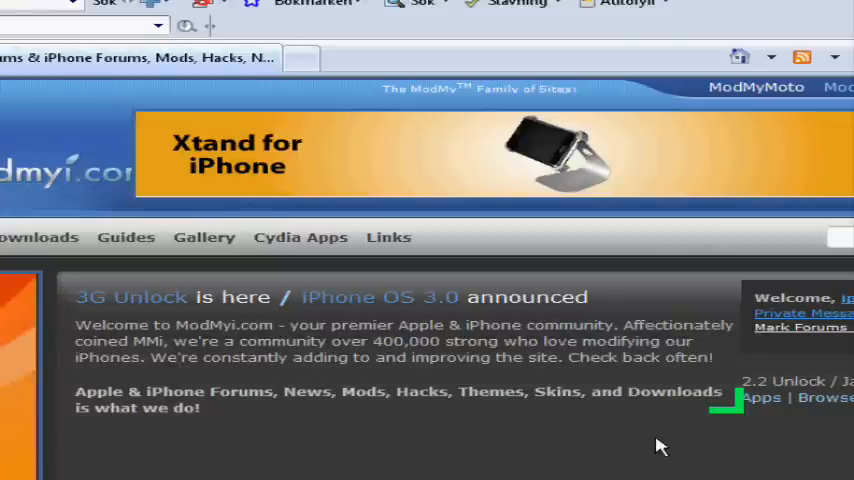
scroll(down, 3)
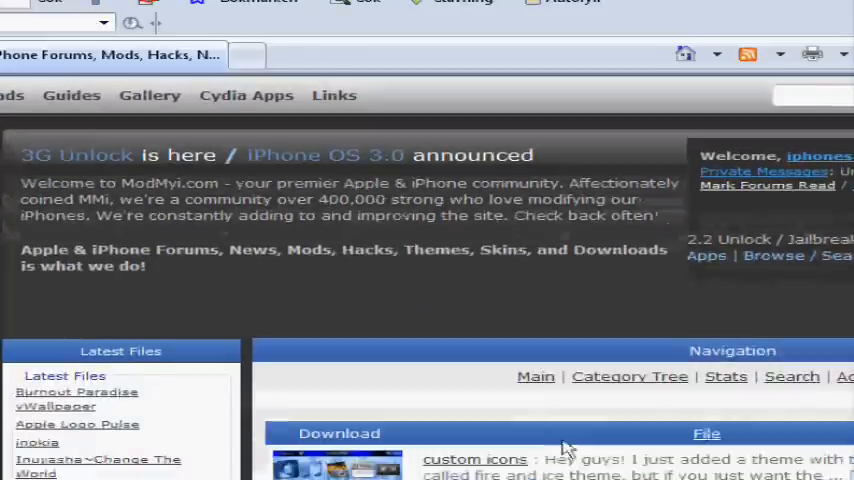
- Browse through the first page of icon downloads and continue into page 2 of the listing
scroll(down, 3)
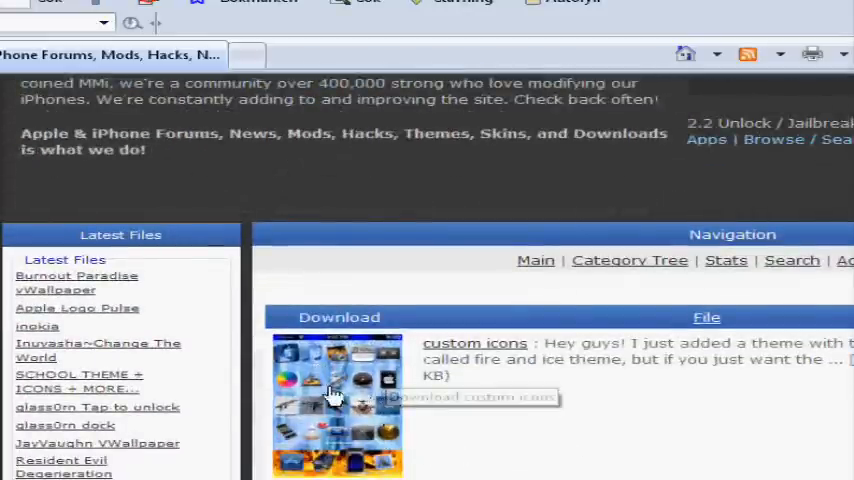
scroll(down, 3)
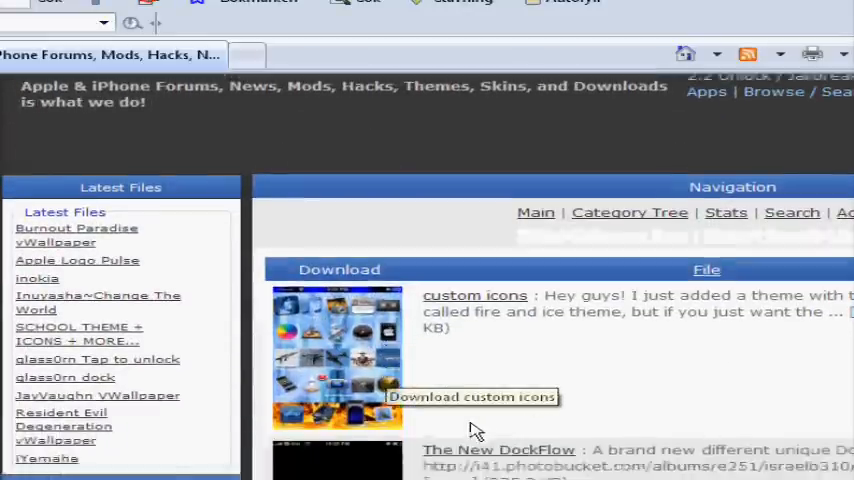
scroll(down, 3)
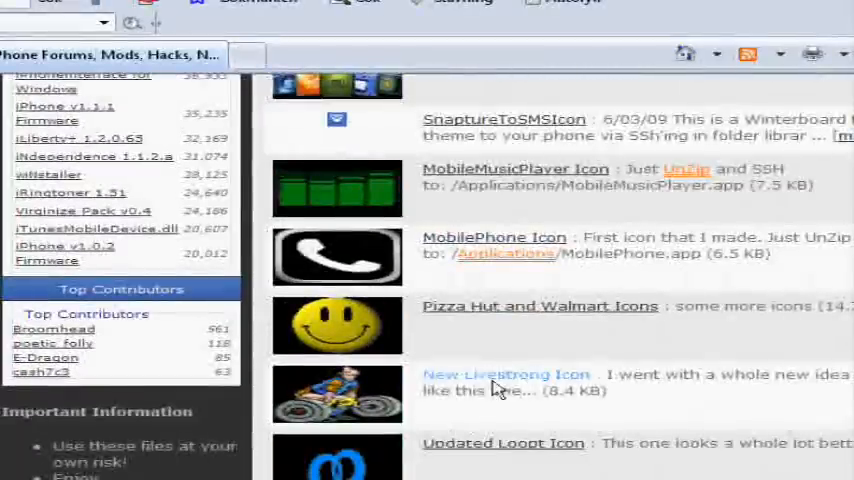
scroll(down, 3)
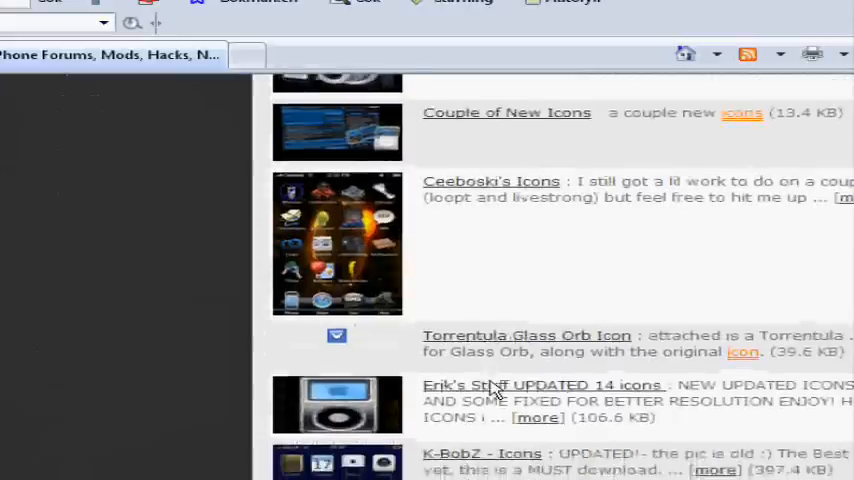
scroll(down, 3)
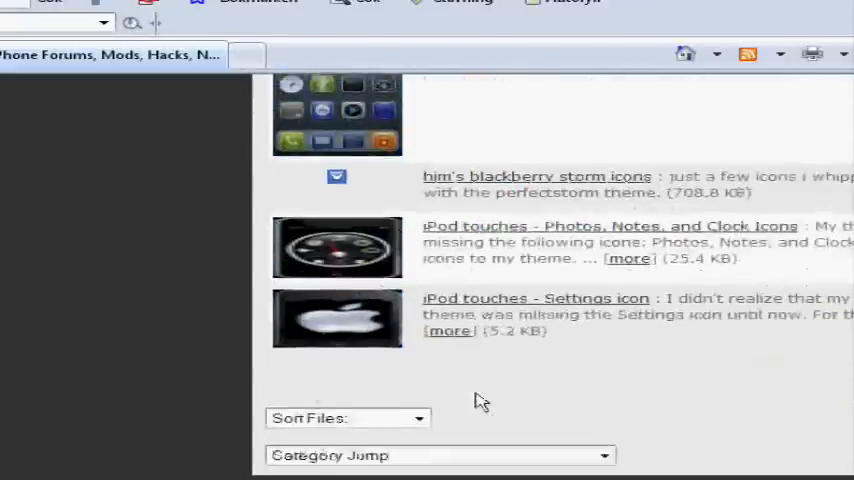
scroll(down, 3)
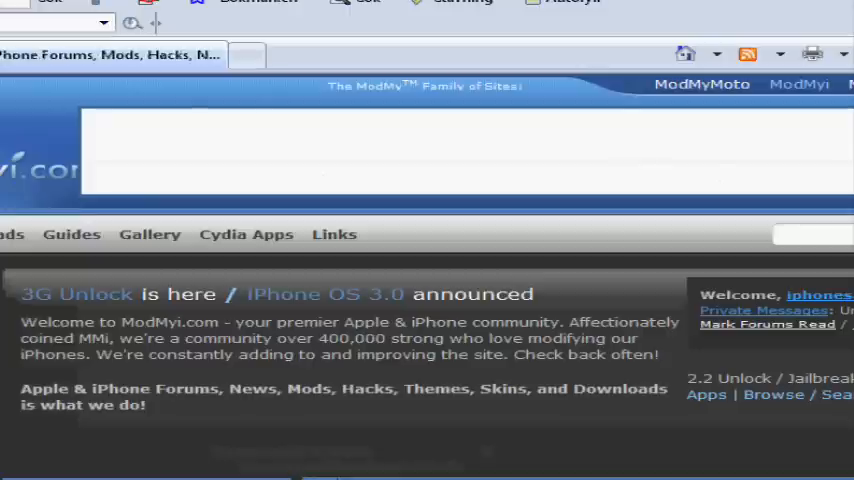
scroll(down, 3)
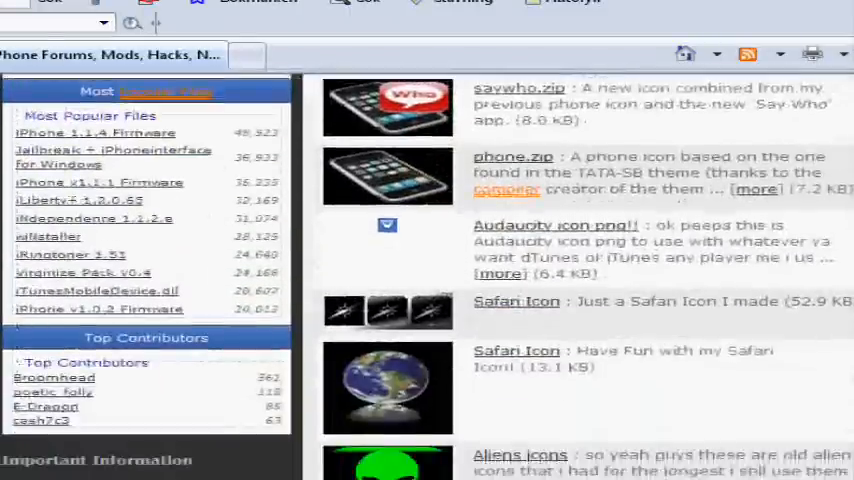
scroll(down, 3)
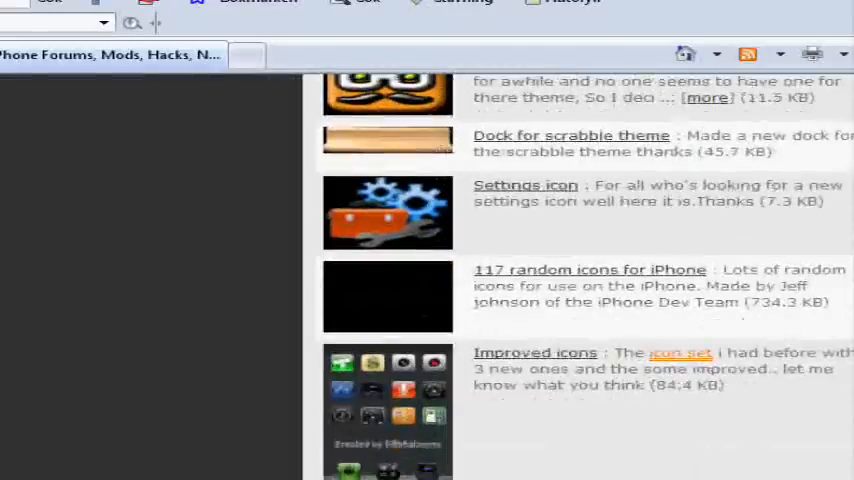
scroll(down, 3)
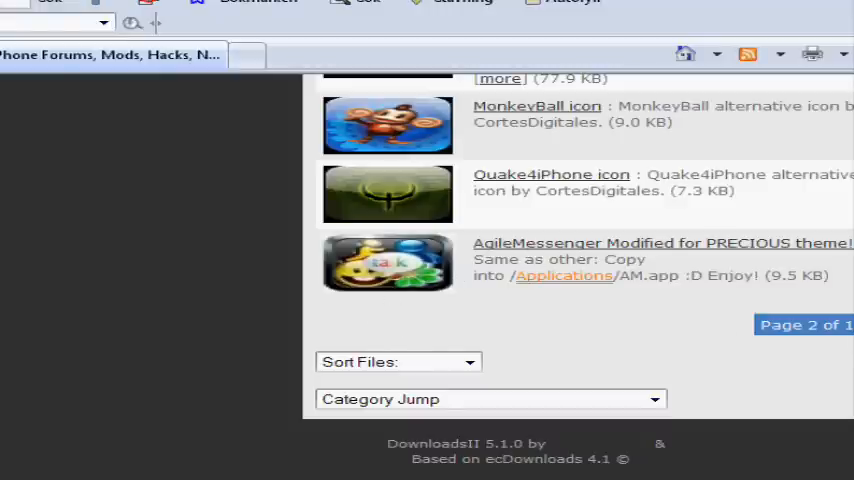
mouse_move(728, 364)
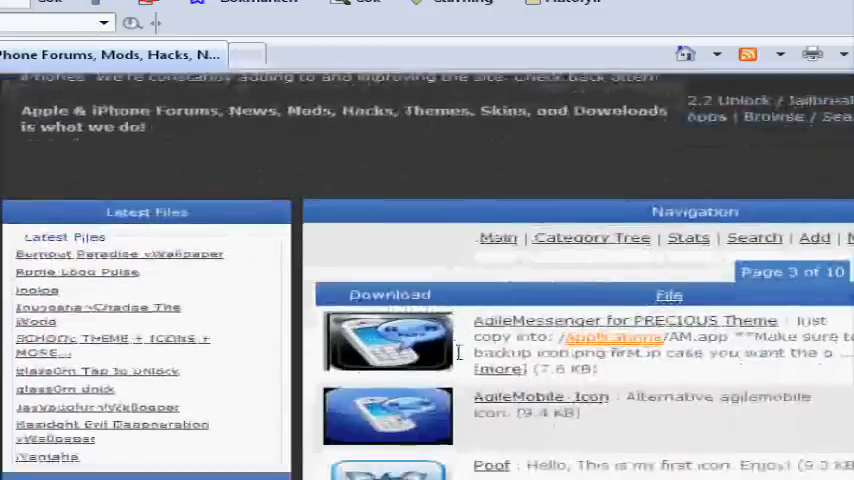
- Page through the icon listing to page 5 of 10, reaching the Installer/AppStore icons entry
scroll(down, 3)
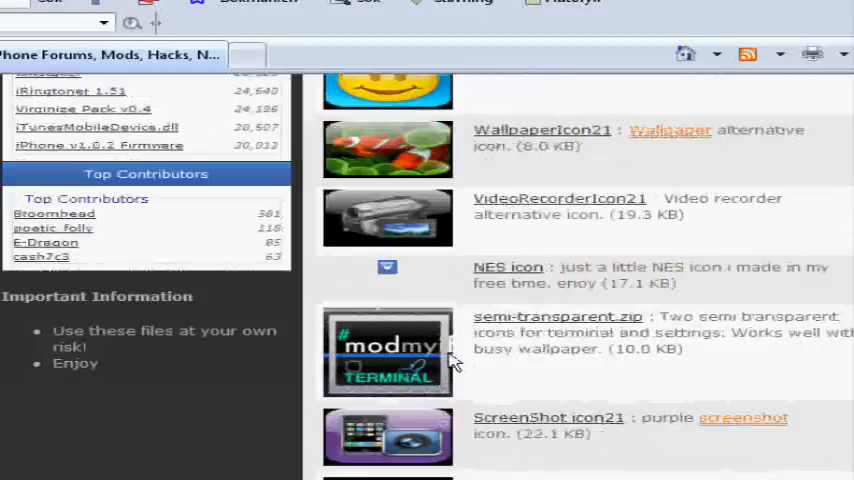
scroll(down, 3)
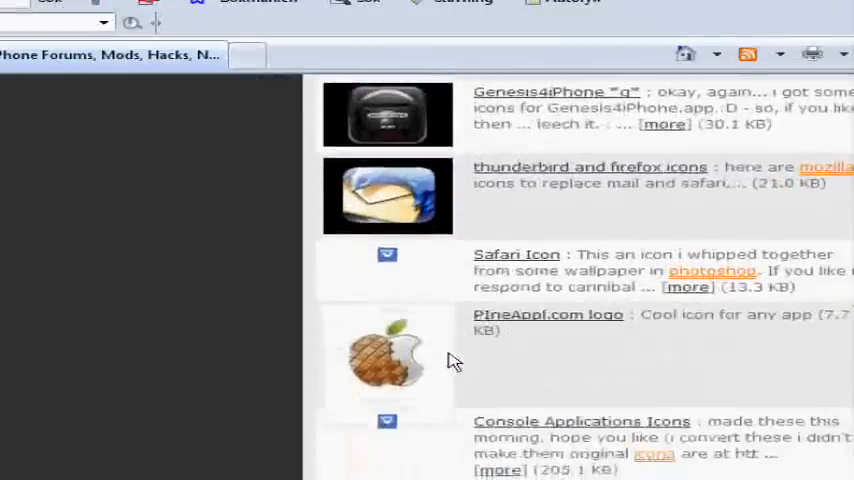
scroll(down, 3)
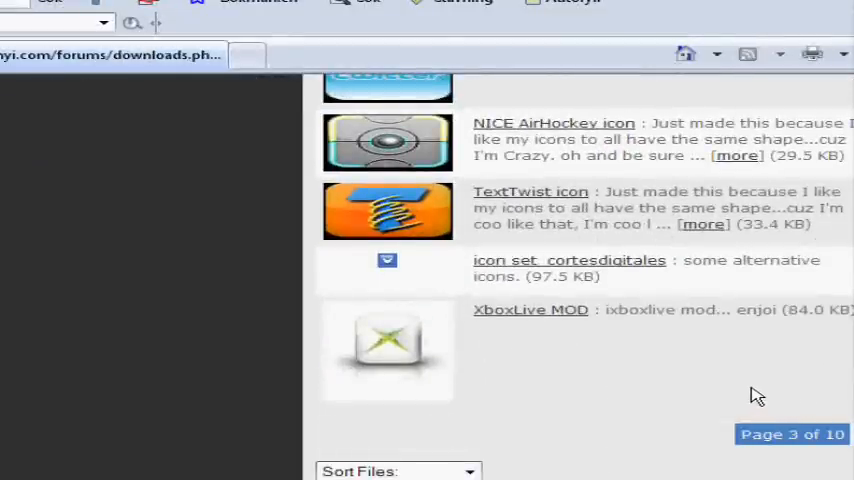
mouse_move(672, 378)
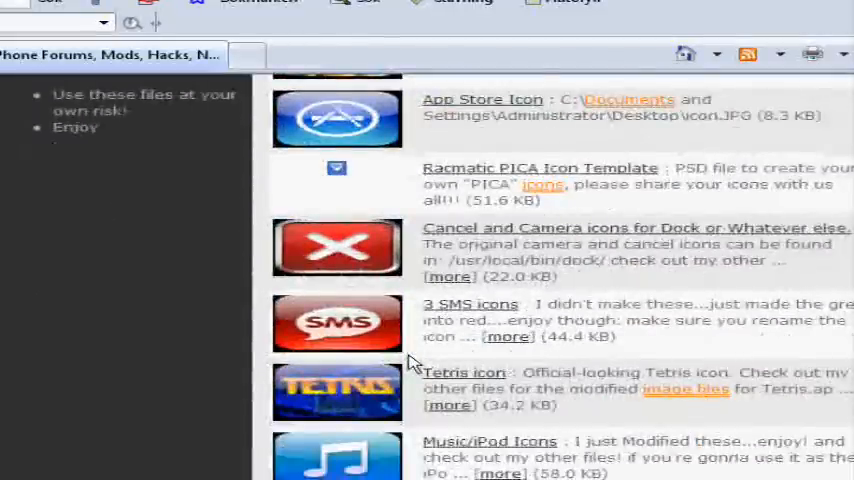
scroll(down, 3)
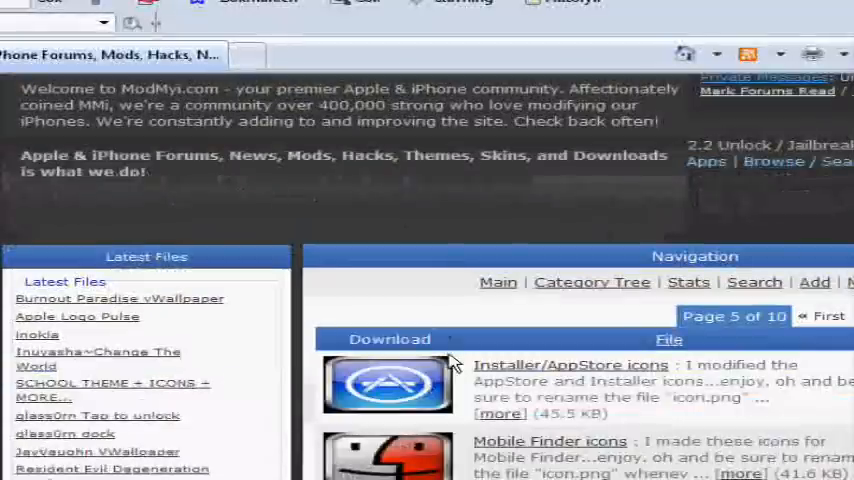
scroll(down, 3)
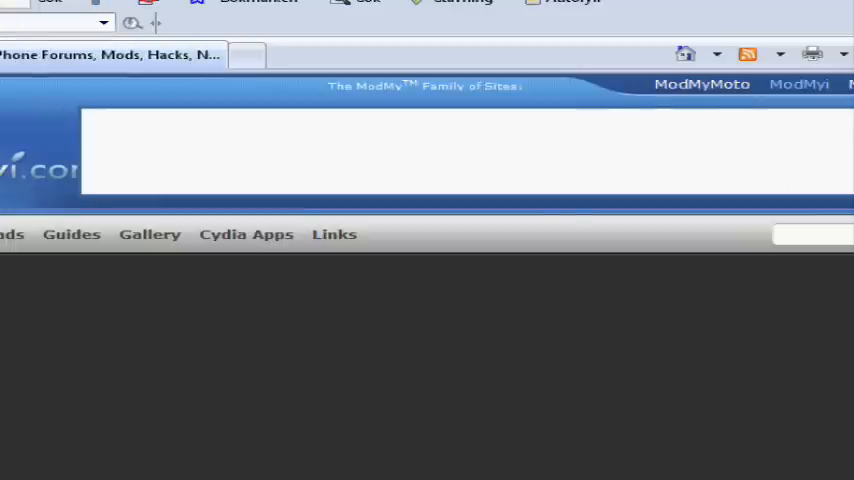
scroll(down, 3)
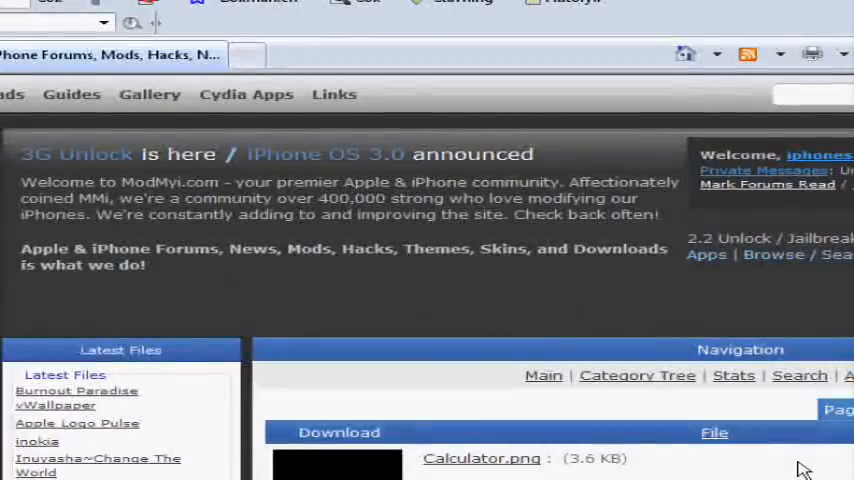
scroll(down, 3)
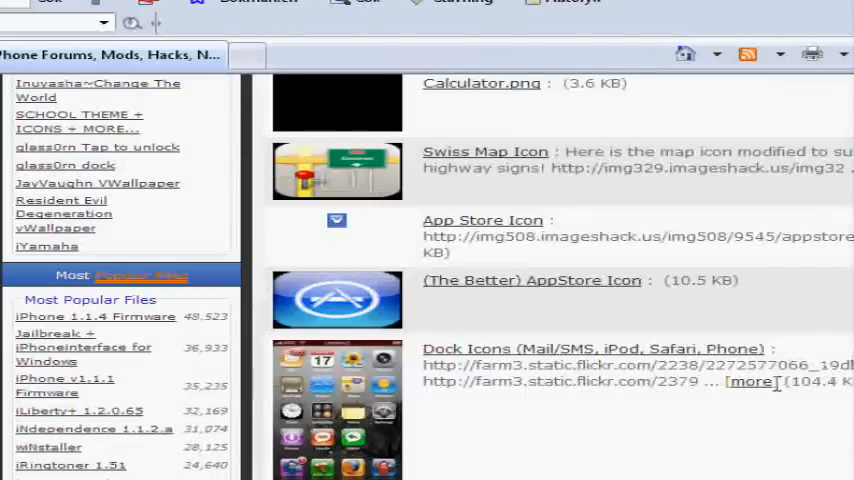
scroll(down, 3)
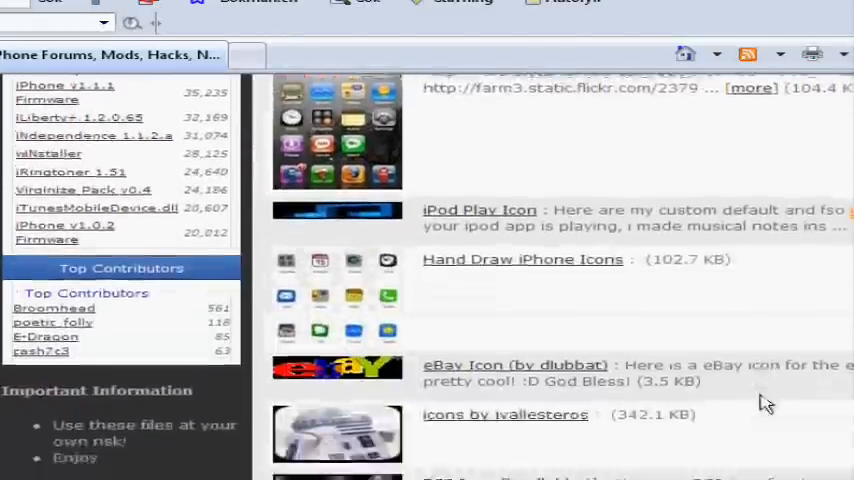
scroll(down, 3)
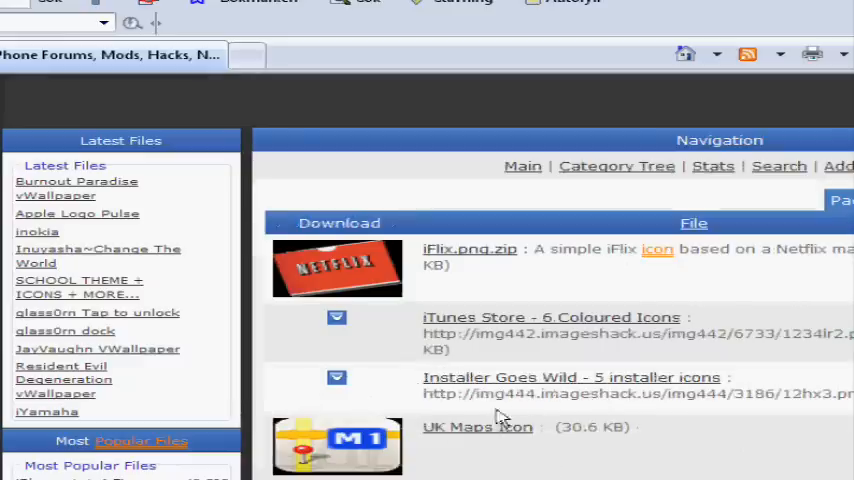
- Download the 'Installer Goes Wild - 5 installer icons' zip to the computer via Spara
double_click(570, 376)
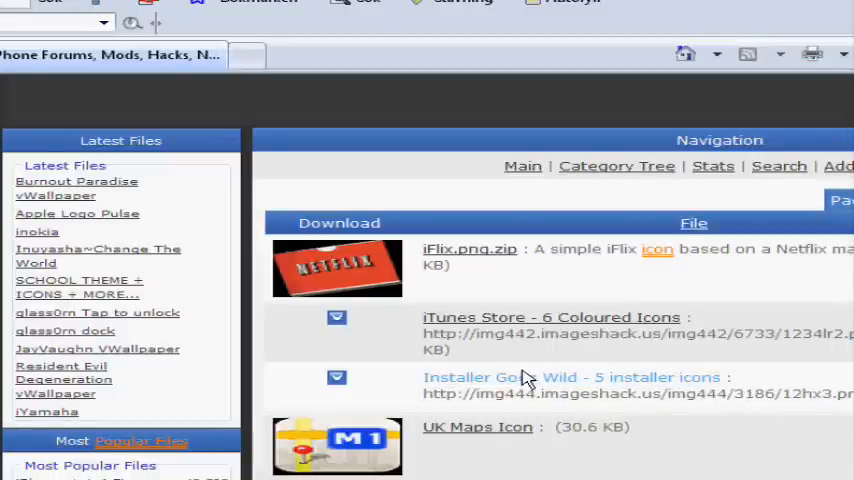
click(572, 376)
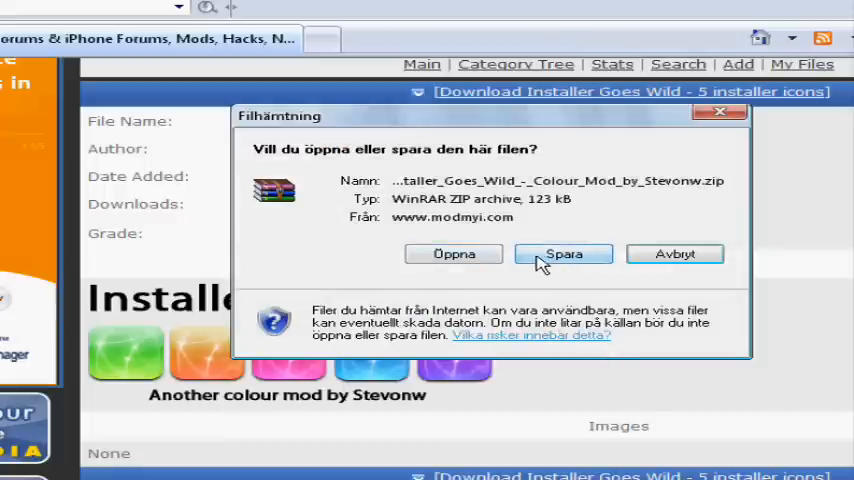
click(564, 252)
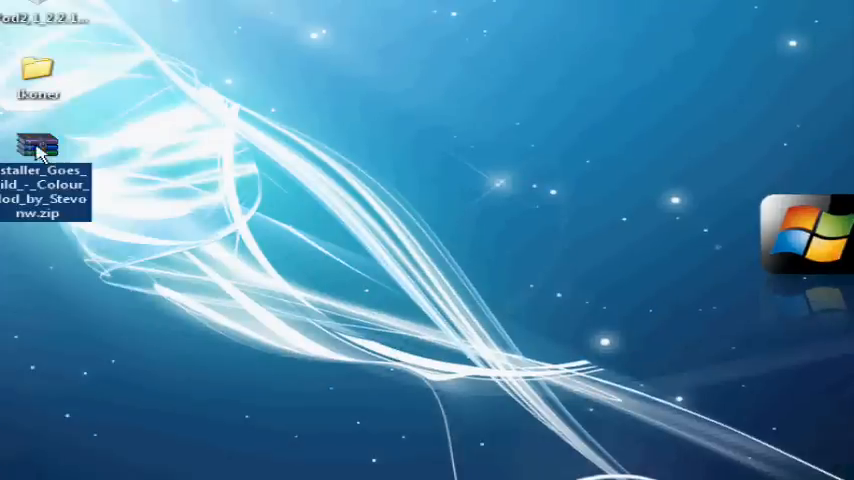
- Extract the zip, move the Installer Goes Wild folder to the desktop centre and view its contents
right_click(38, 148)
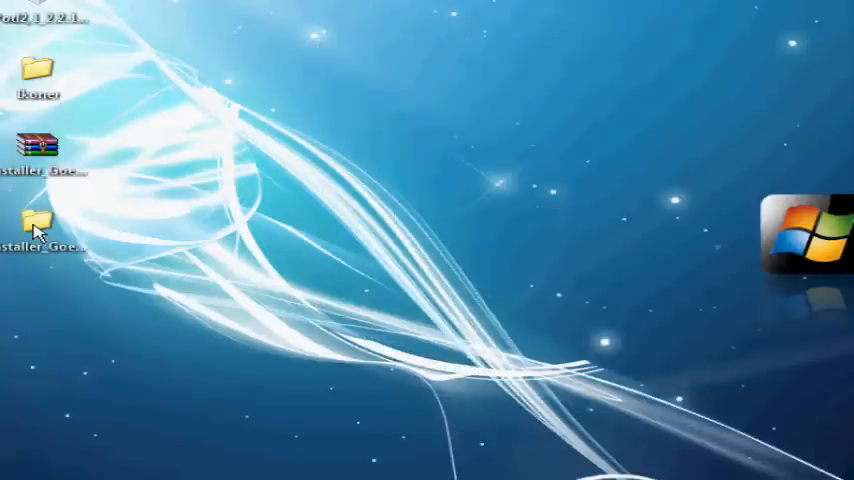
drag(36, 222, 472, 228)
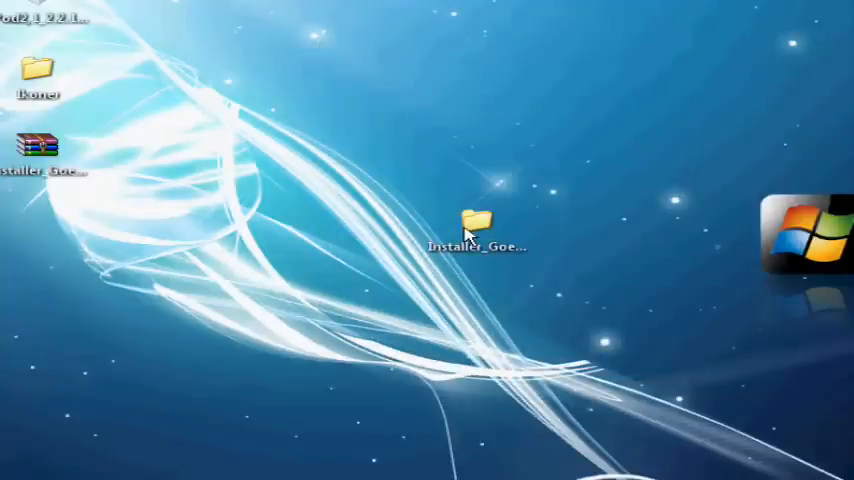
double_click(474, 224)
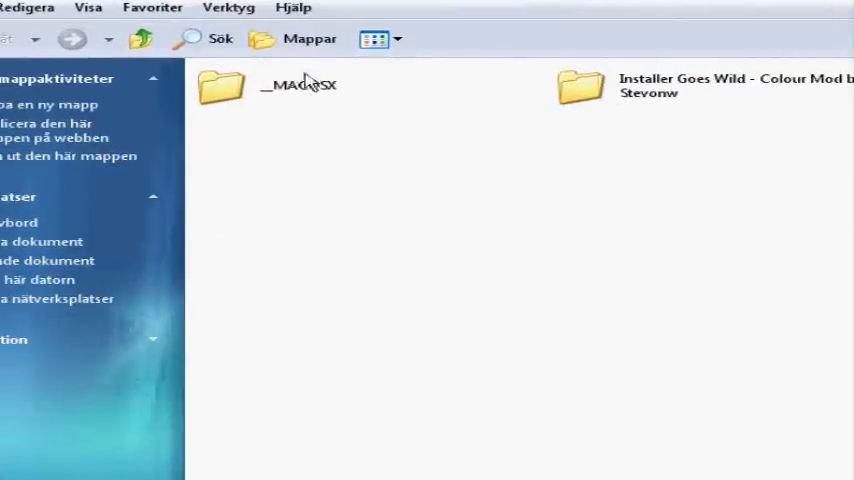
mouse_move(580, 88)
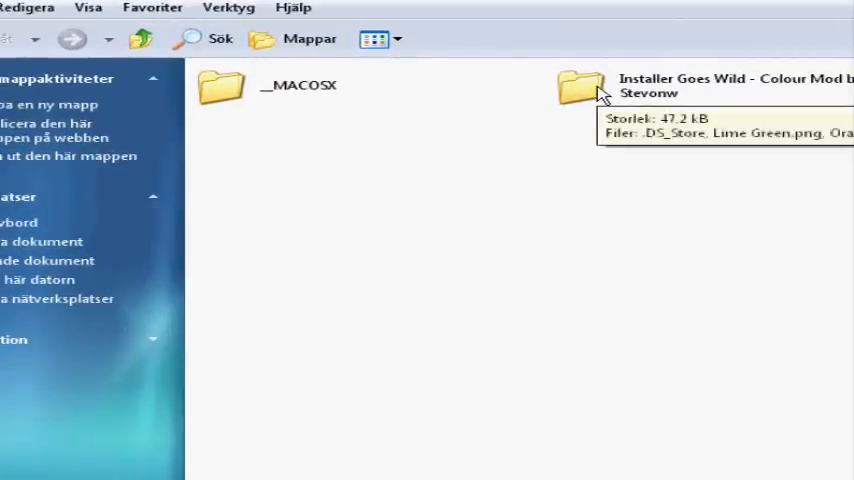
- In the Colour Mod folder, preview the orange icon and begin renaming the green Installer.png
double_click(580, 88)
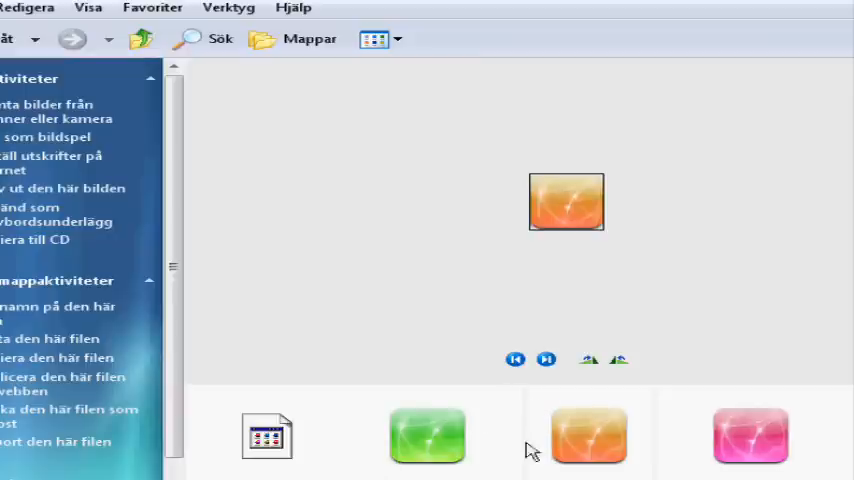
click(588, 436)
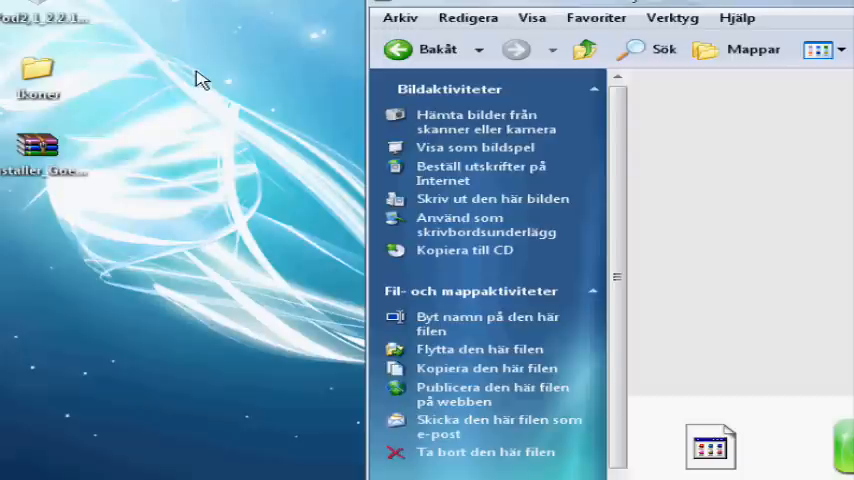
mouse_move(196, 96)
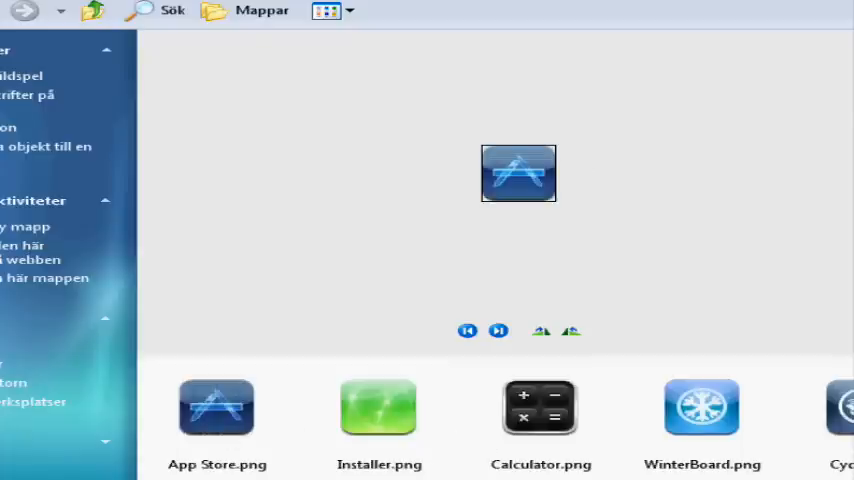
click(380, 408)
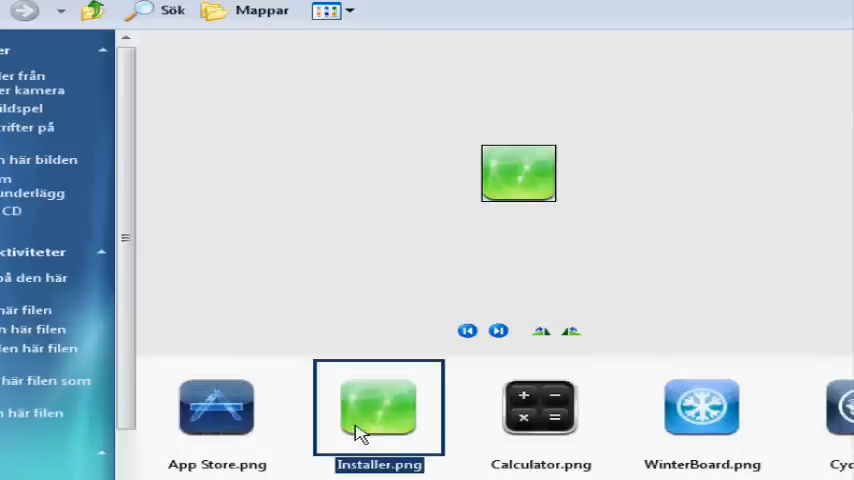
mouse_move(556, 392)
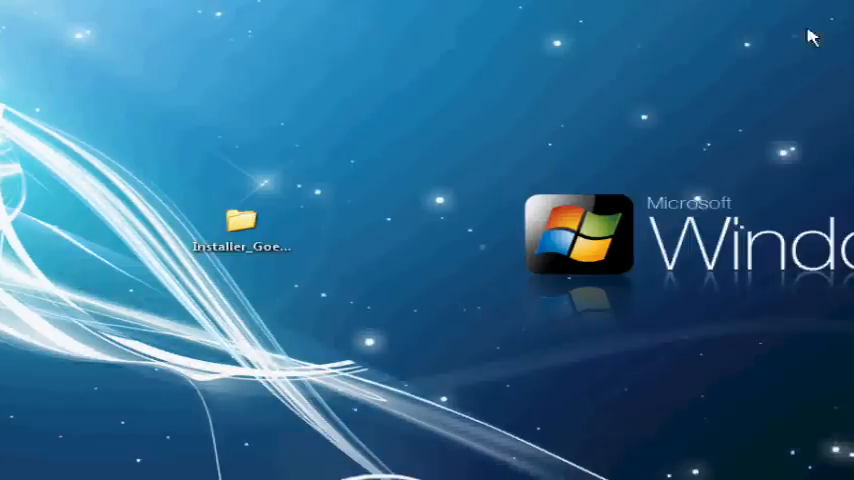
mouse_move(372, 184)
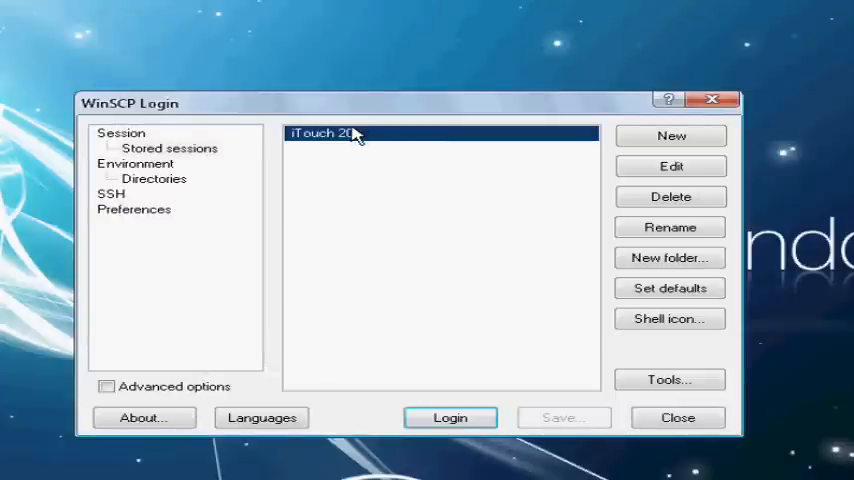
- Log in to the iTouch 2G saved session in WinSCP
click(450, 416)
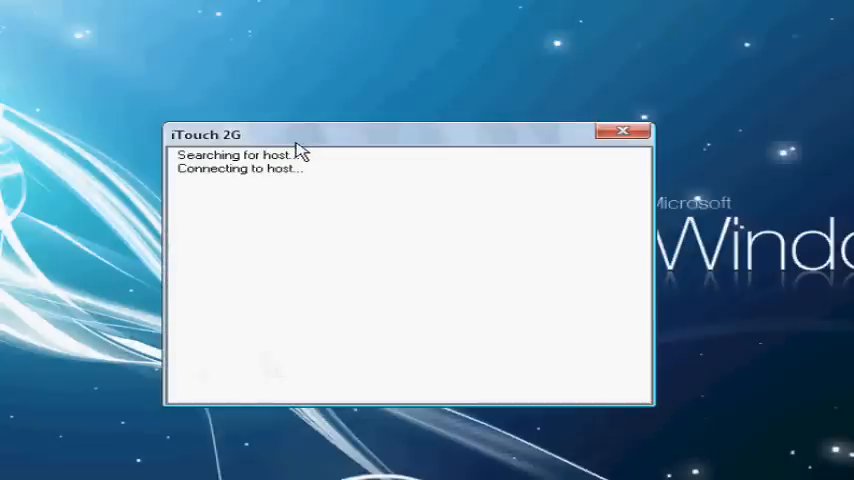
click(624, 132)
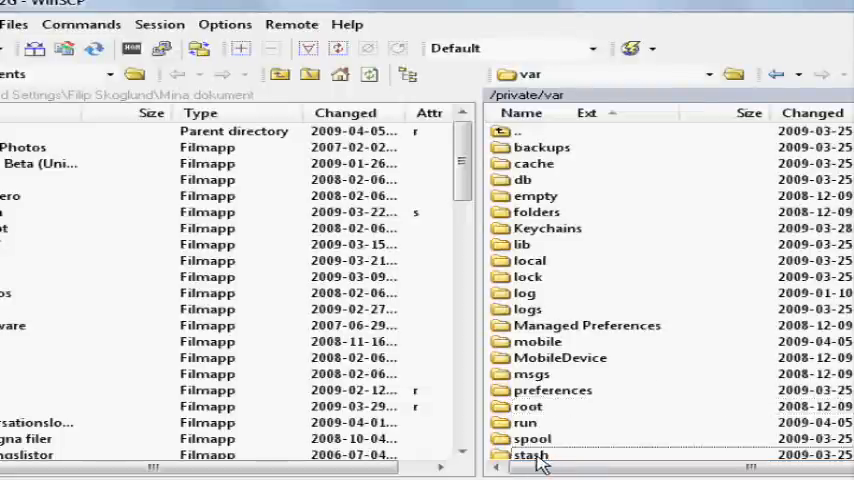
- Copy the icons into /private/var/stash/Themes with Yes to All on overwrite, then terminate the session
double_click(530, 454)
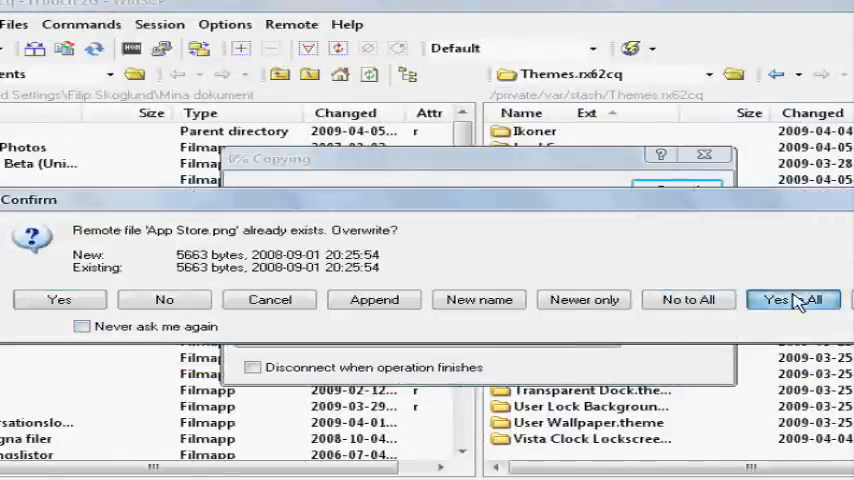
click(792, 300)
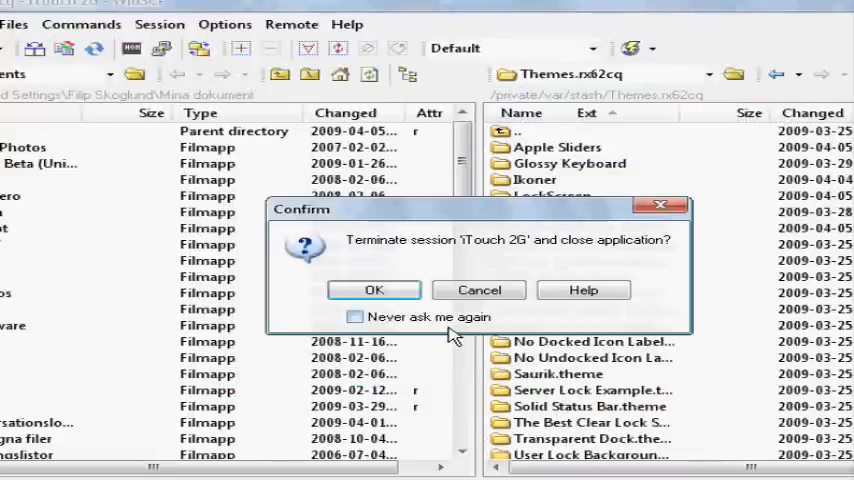
click(374, 290)
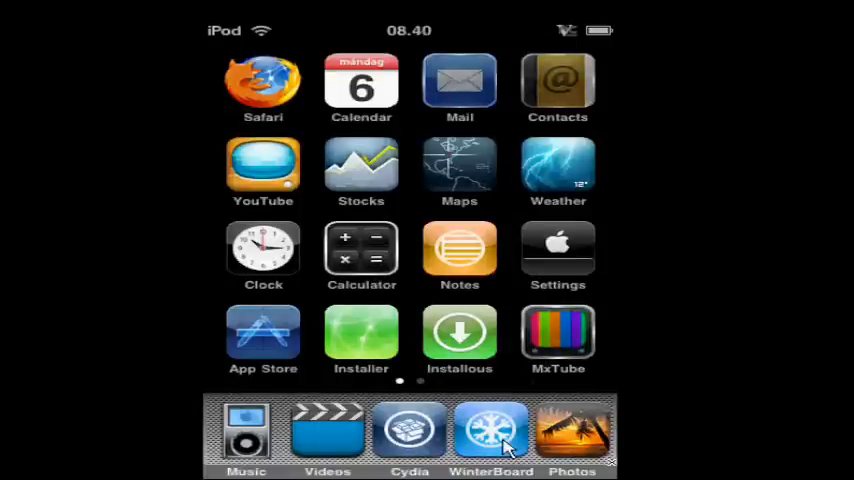
- Launch WinterBoard on the iPod home screen to show its theme list with Ikoner checked
click(490, 430)
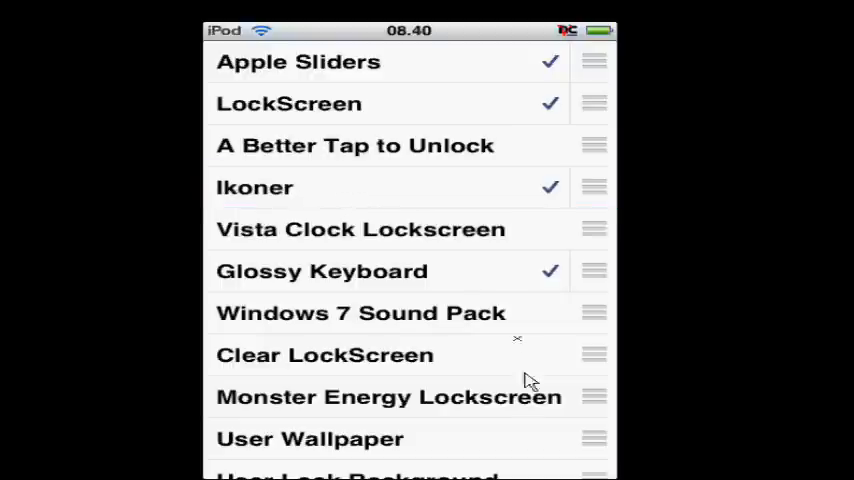
mouse_move(400, 284)
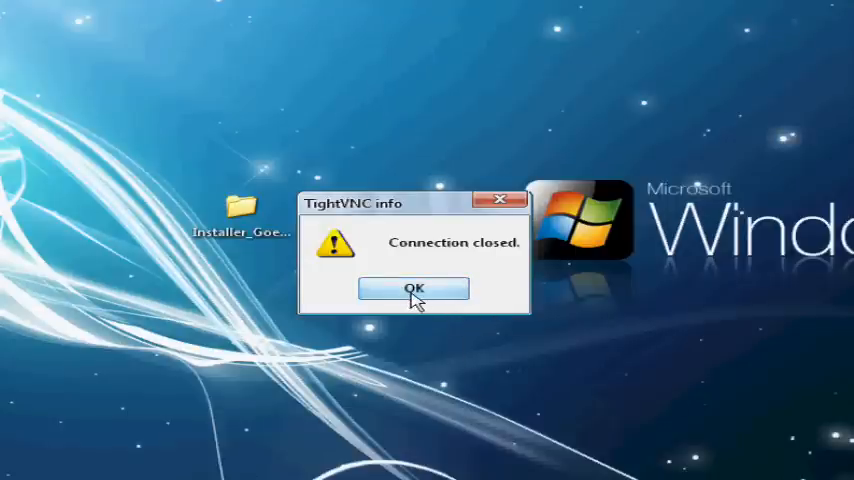
mouse_move(402, 304)
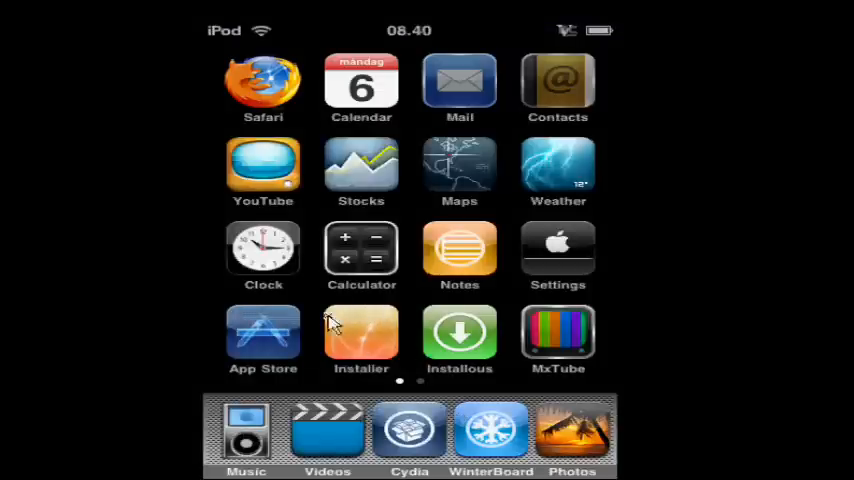
mouse_move(288, 262)
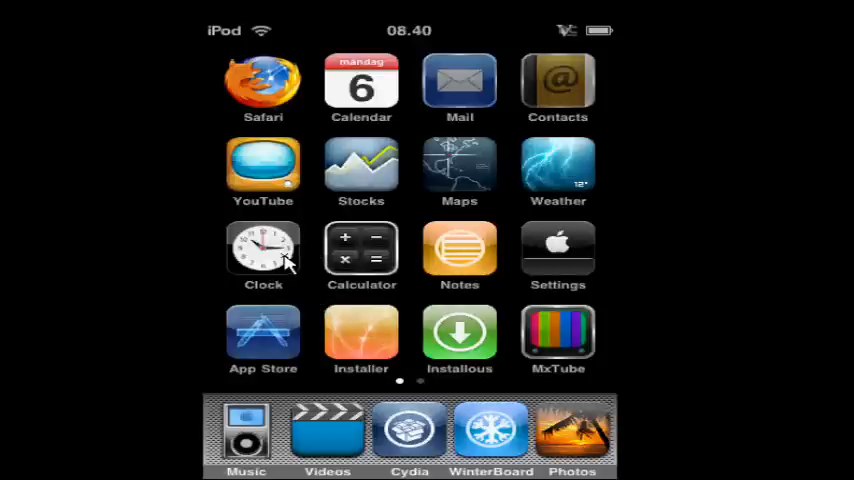